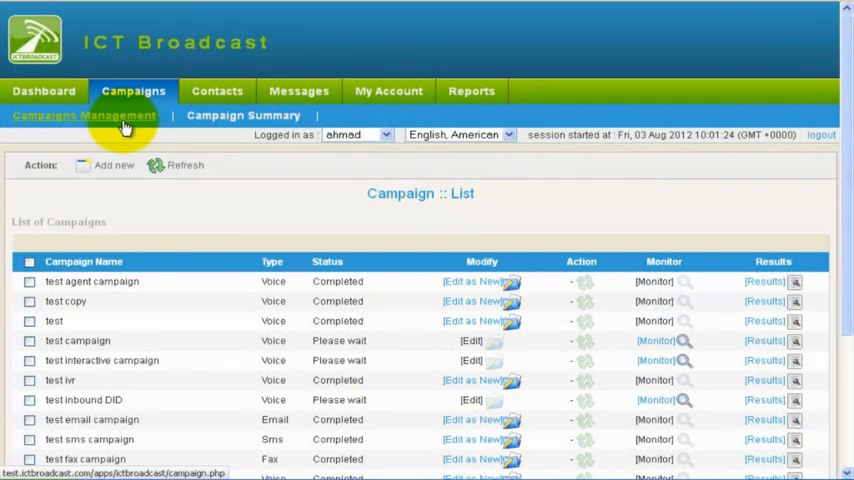
Step: Start a new campaign from Campaigns Management via Add new
{"action": "left_click", "coordinate": [113, 165]}
{"action": "type", "text": "In"}
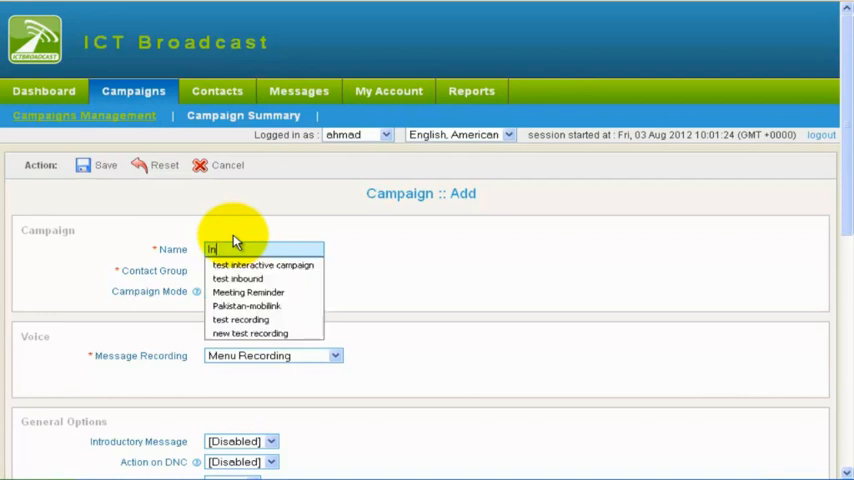
Step: Name the campaign 'Interactive voice campaign' and assign the Test contact group
{"action": "type", "text": "interactiv"}
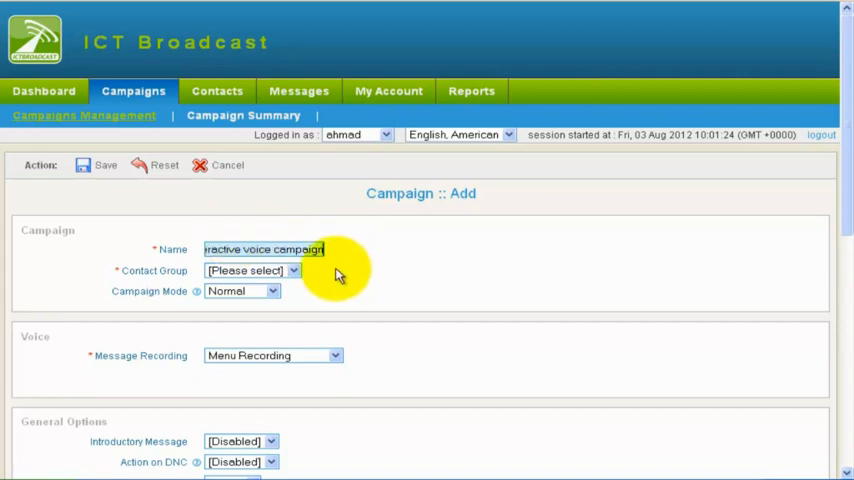
{"action": "left_click", "coordinate": [250, 270]}
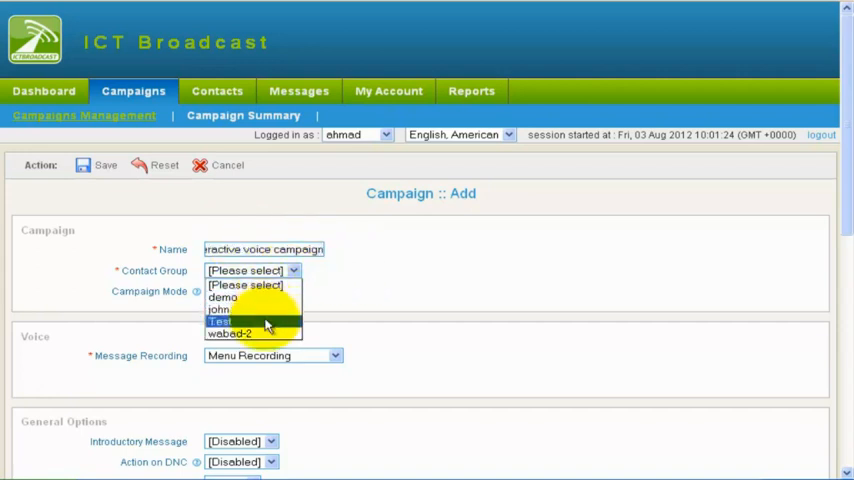
{"action": "left_click", "coordinate": [219, 321]}
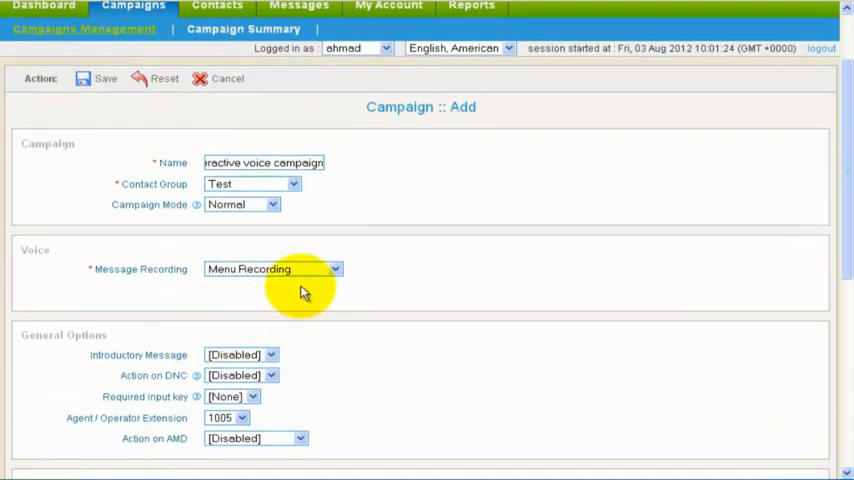
{"action": "left_click", "coordinate": [270, 268]}
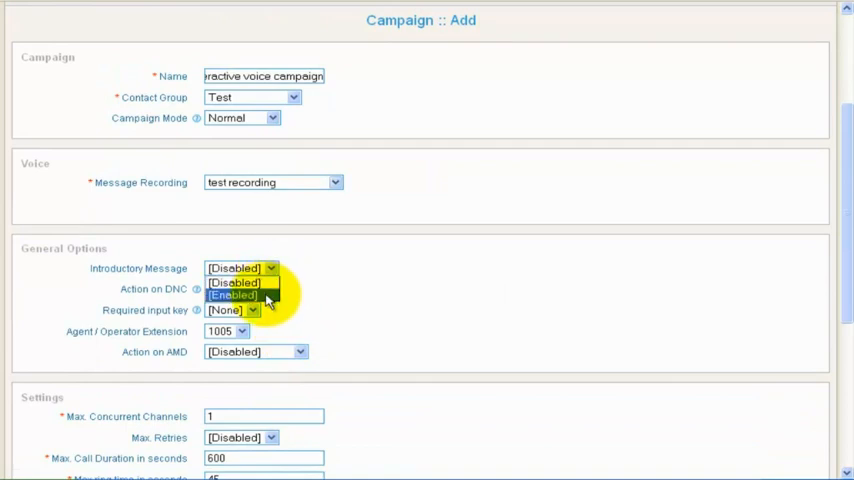
Step: Keep the introductory message disabled and transfer calls to agent extension 1007
{"action": "left_click", "coordinate": [233, 282]}
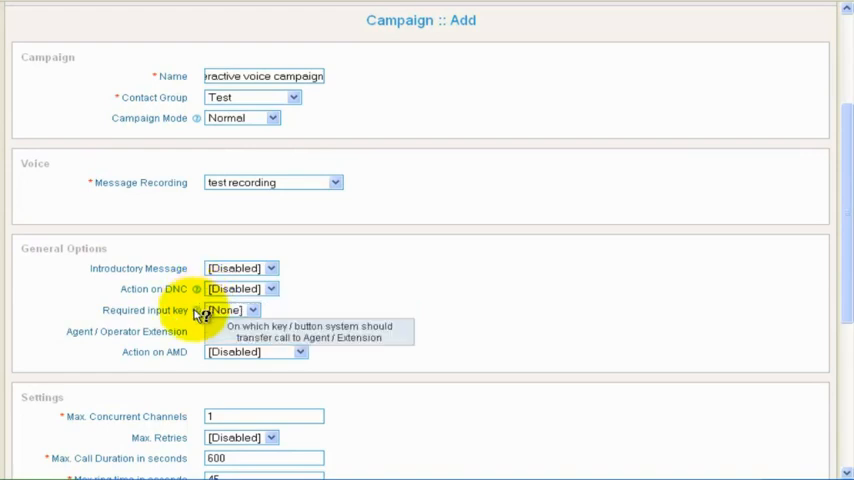
{"action": "left_click", "coordinate": [240, 245]}
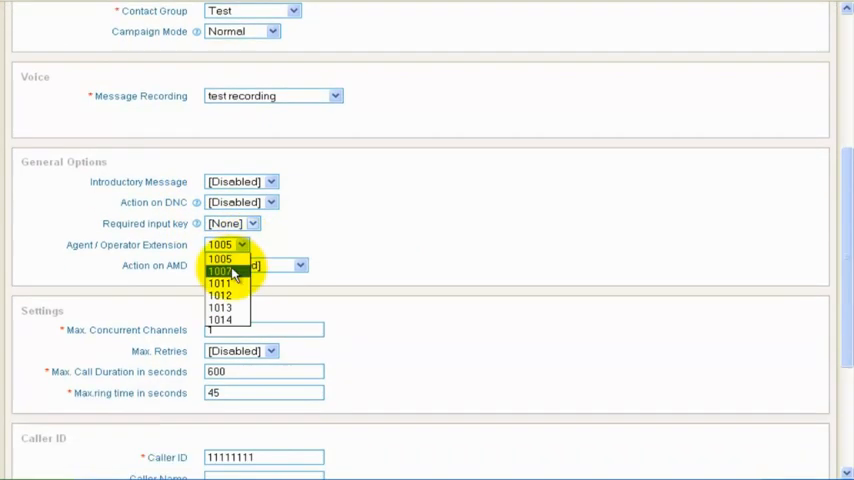
{"action": "left_click", "coordinate": [219, 271]}
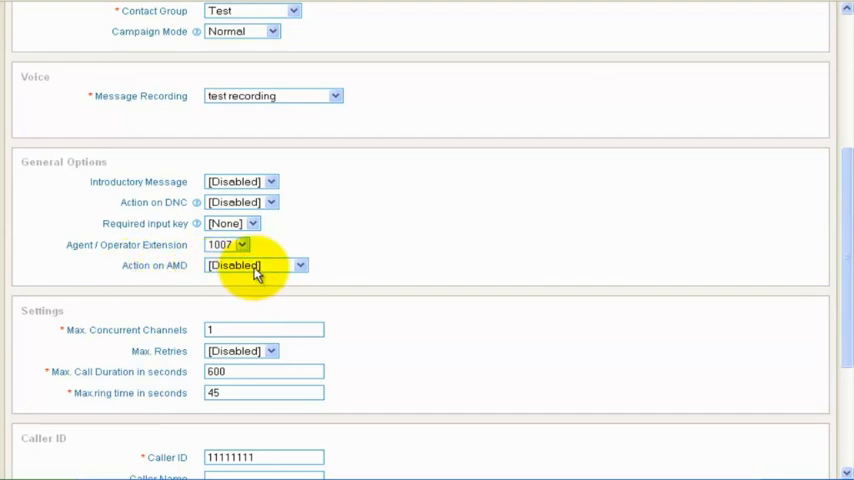
{"action": "mouse_move", "coordinate": [360, 285]}
{"action": "type", "text": "0"}
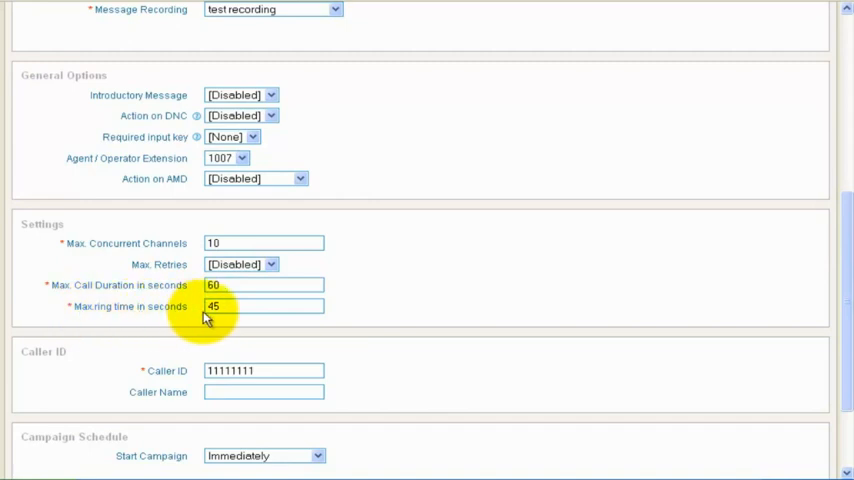
Step: Keep the campaign starting immediately and save it to the campaign list
{"action": "scroll", "scroll_direction": "down", "scroll_amount": 3}
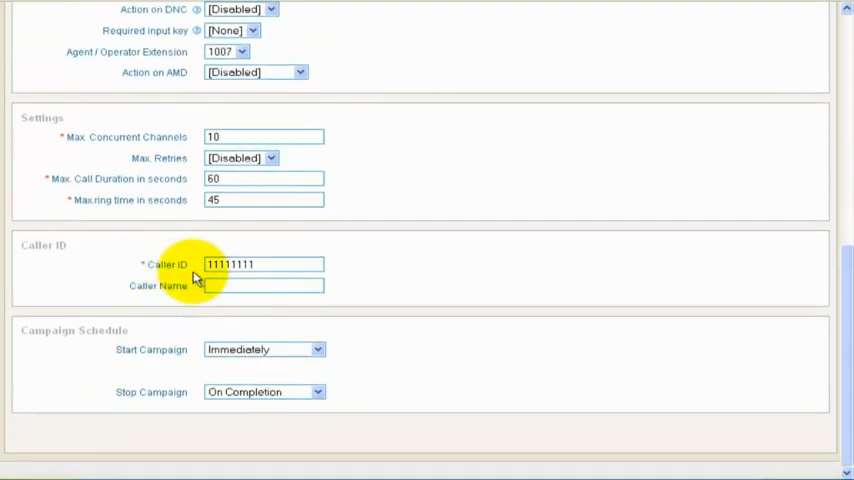
{"action": "left_click", "coordinate": [263, 349]}
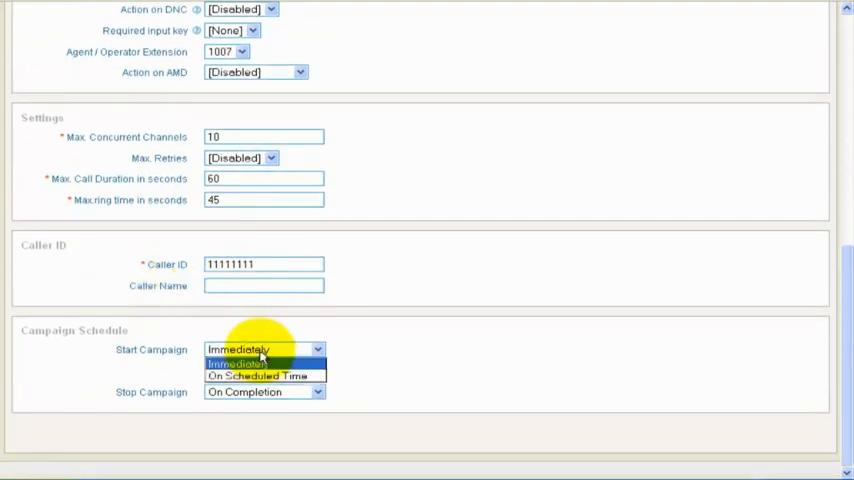
{"action": "left_click", "coordinate": [257, 375]}
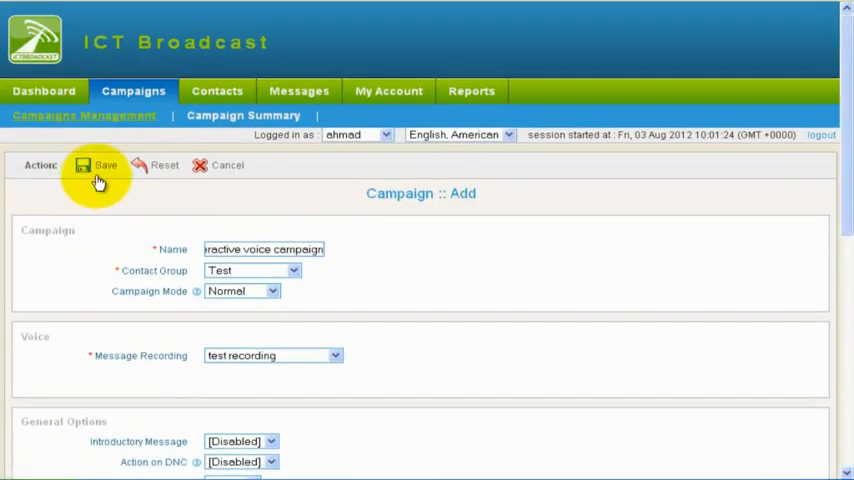
{"action": "left_click", "coordinate": [97, 165]}
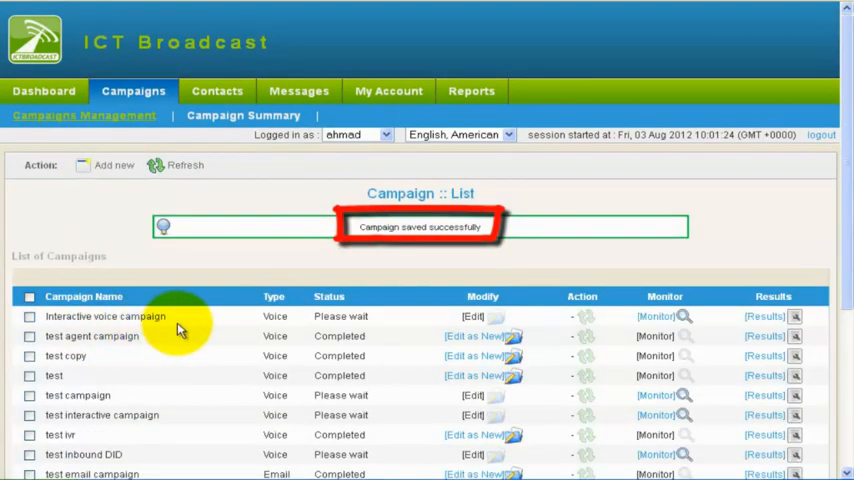
{"action": "mouse_move", "coordinate": [655, 316]}
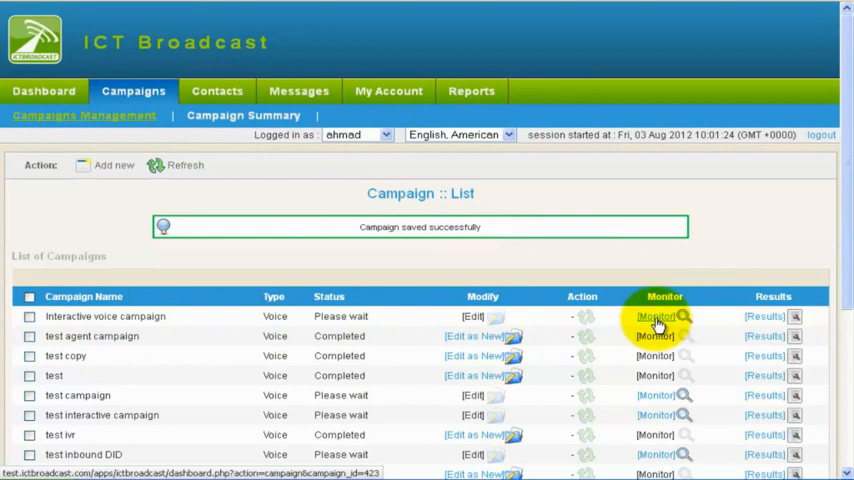
Step: Monitor the campaign and refresh its call statistics, showing no calls yet
{"action": "left_click", "coordinate": [655, 317]}
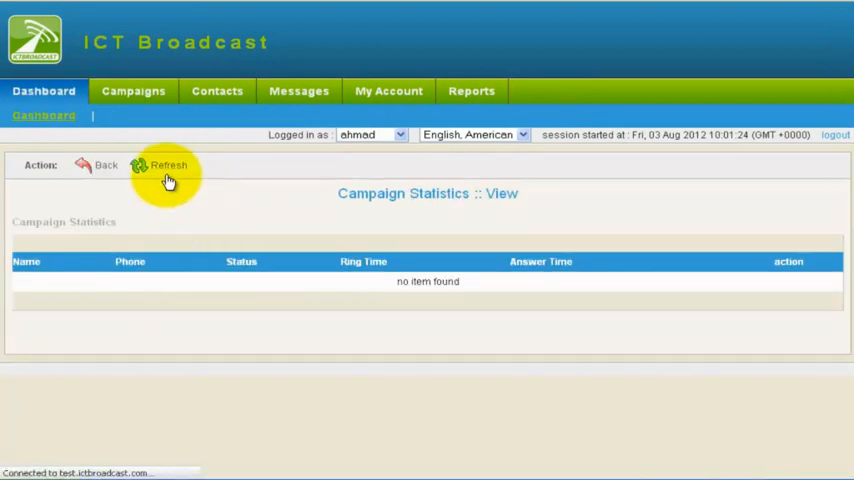
{"action": "left_click", "coordinate": [168, 165]}
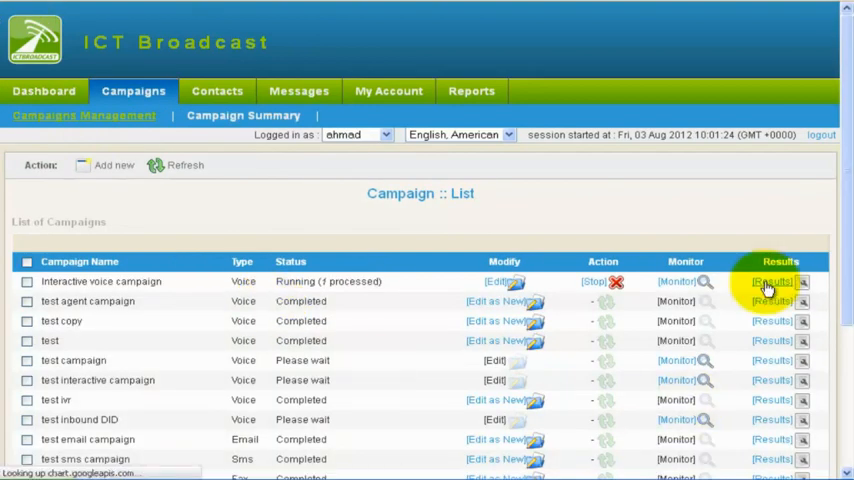
Step: View the results summary pie charts and the one answered, transferred call, then return to campaigns
{"action": "left_click", "coordinate": [770, 281]}
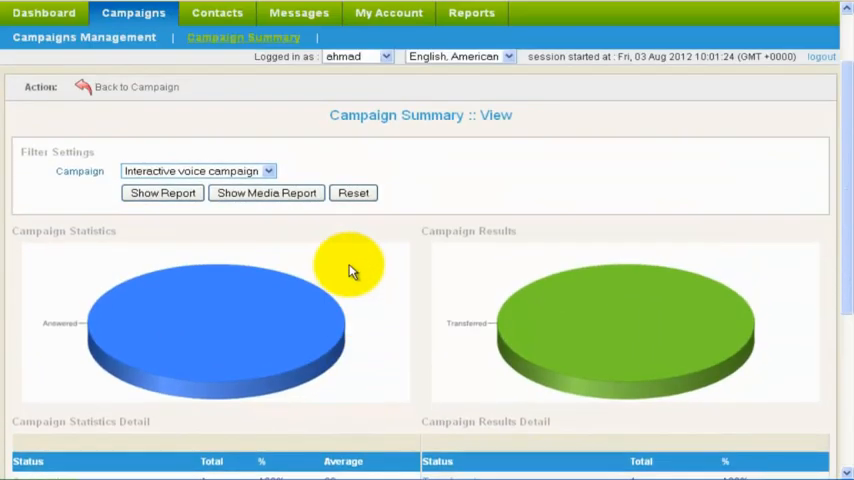
{"action": "scroll", "scroll_direction": "down", "scroll_amount": 3}
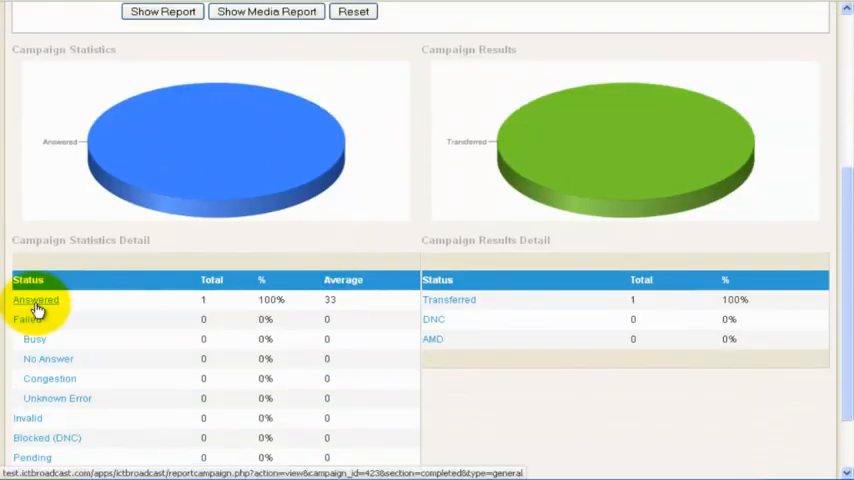
{"action": "left_click", "coordinate": [36, 299]}
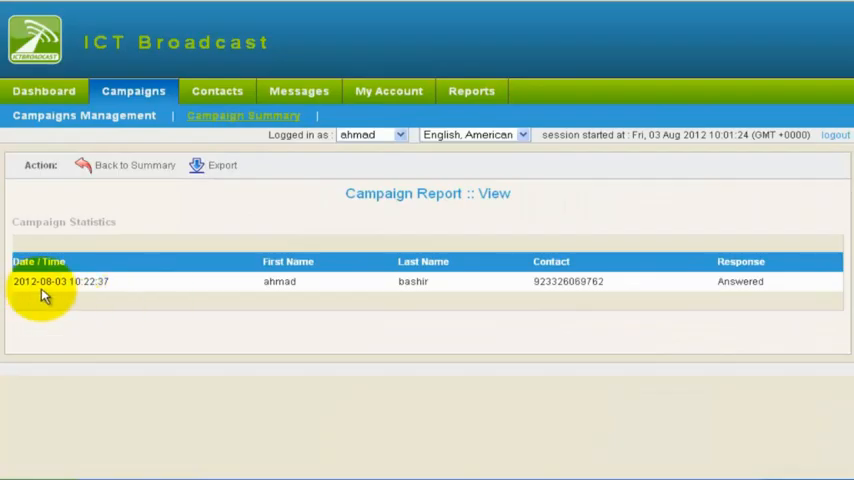
{"action": "mouse_move", "coordinate": [748, 286]}
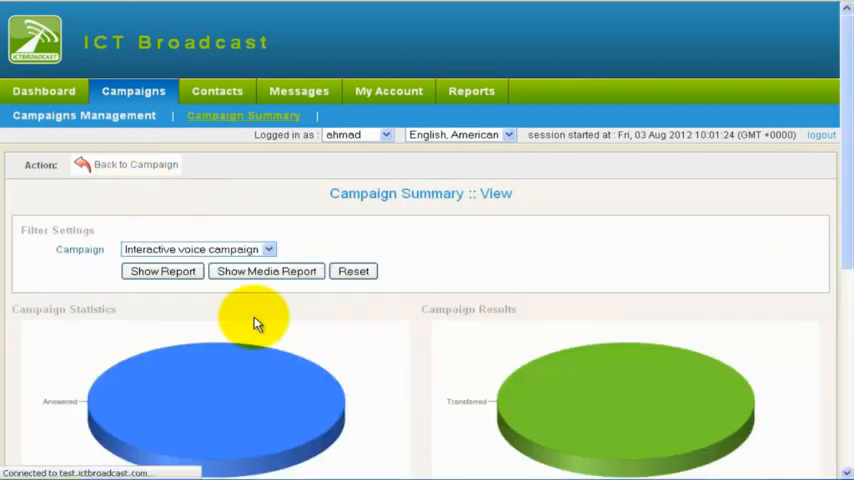
{"action": "left_click", "coordinate": [83, 115]}
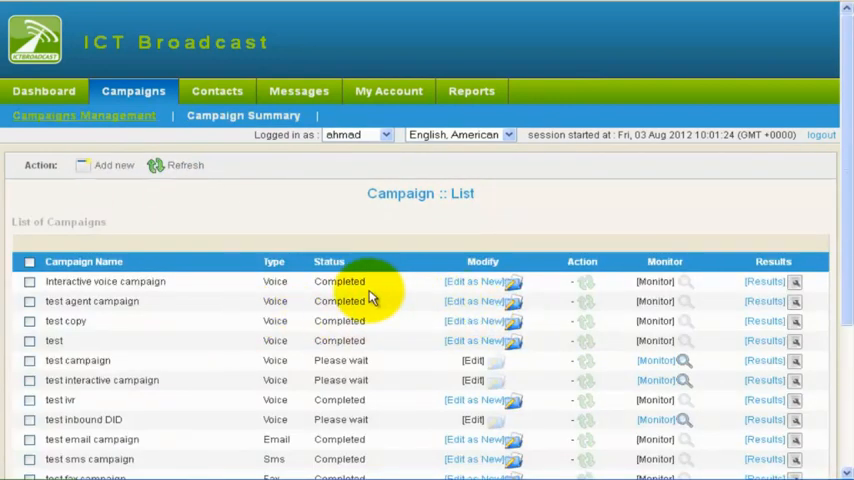
{"action": "mouse_move", "coordinate": [367, 298]}
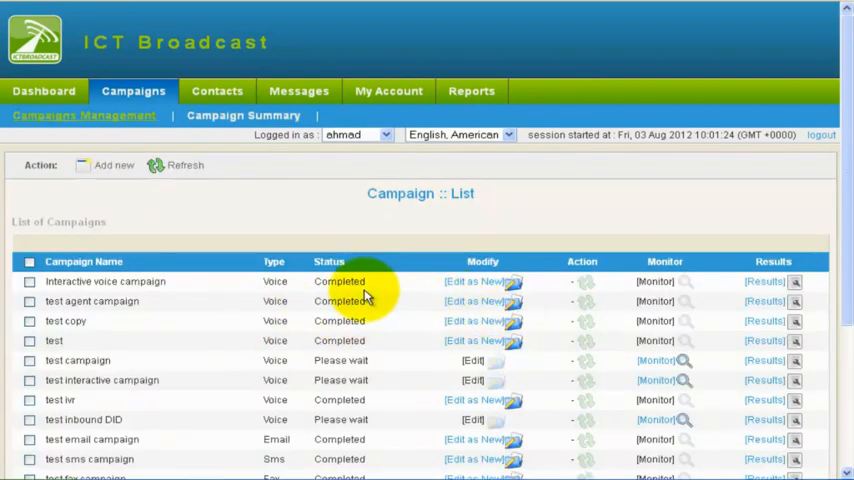